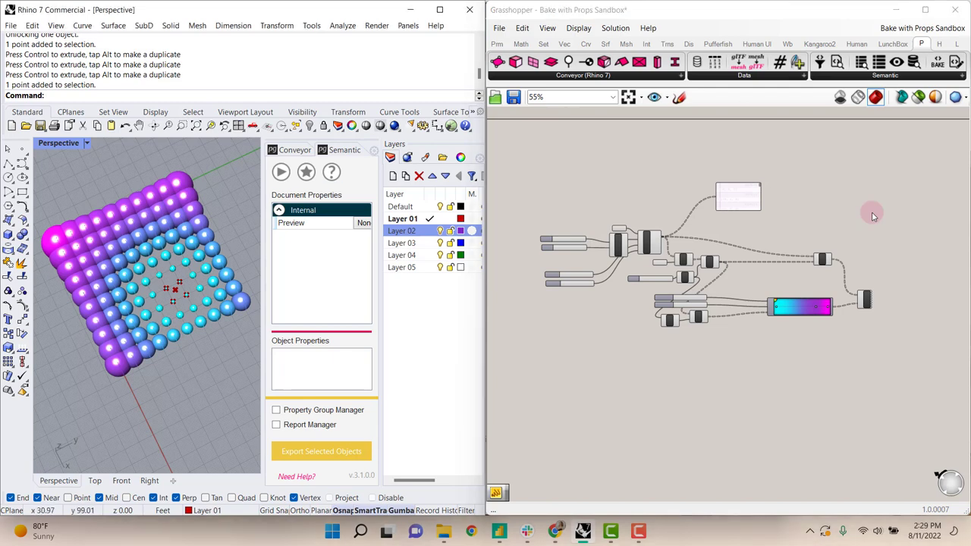
mouse_move(887, 179)
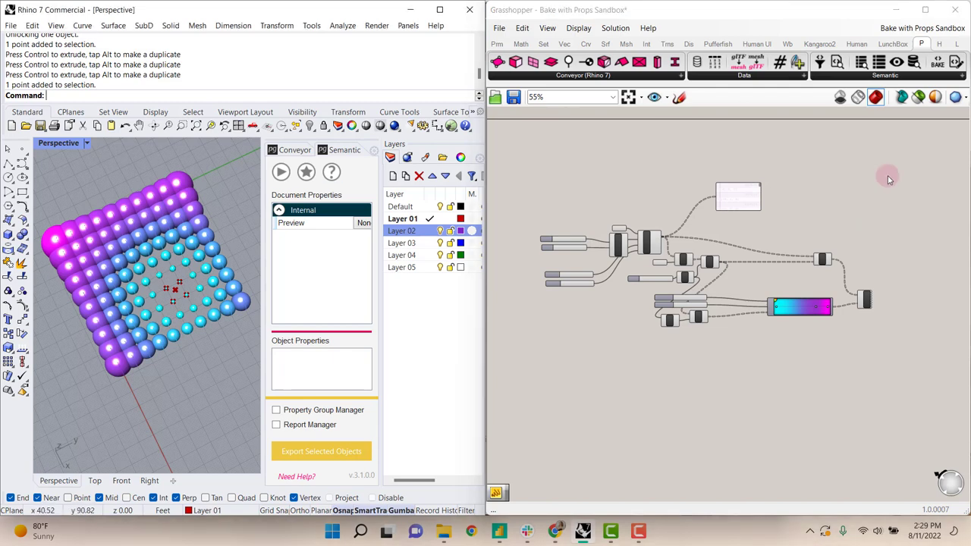
- Restrict the Grasshopper preview to selected objects so the spheres disappear from the Rhino view
click(918, 97)
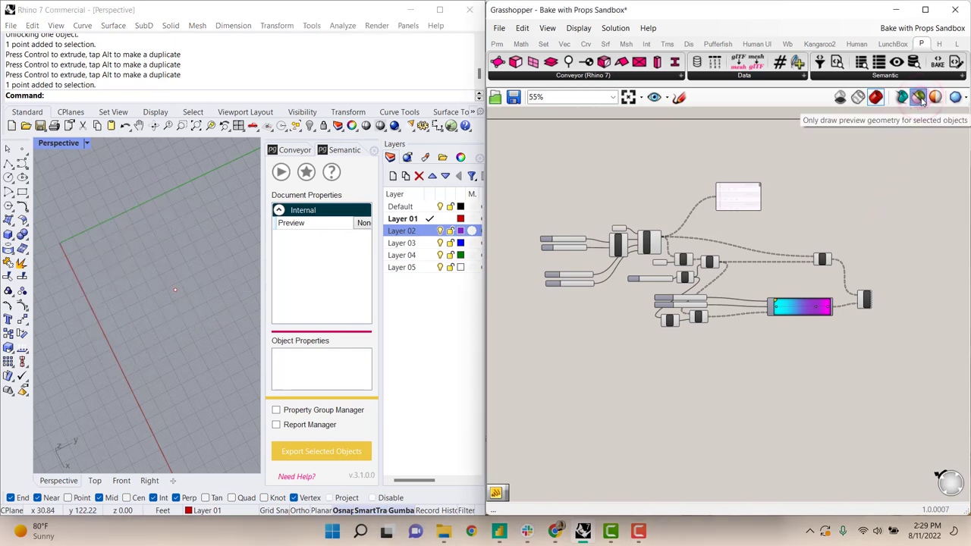
mouse_move(919, 97)
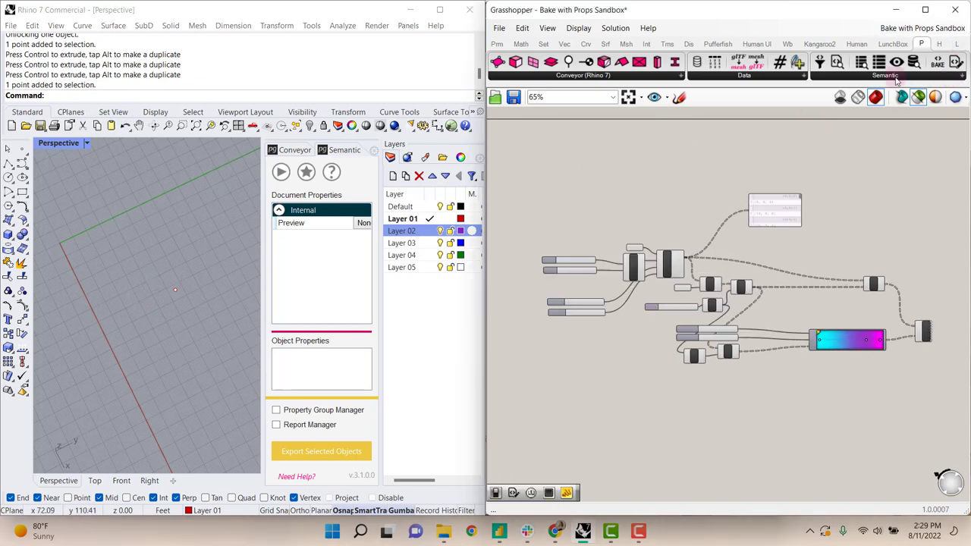
- Add Bake with Properties and wire a False Boolean Toggle into its Bake input
click(886, 74)
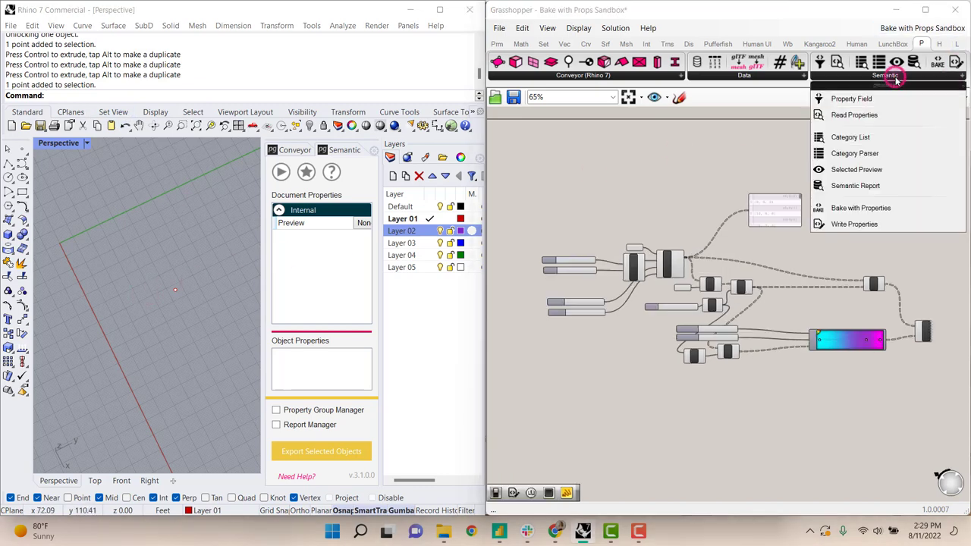
click(860, 206)
text(Bool)
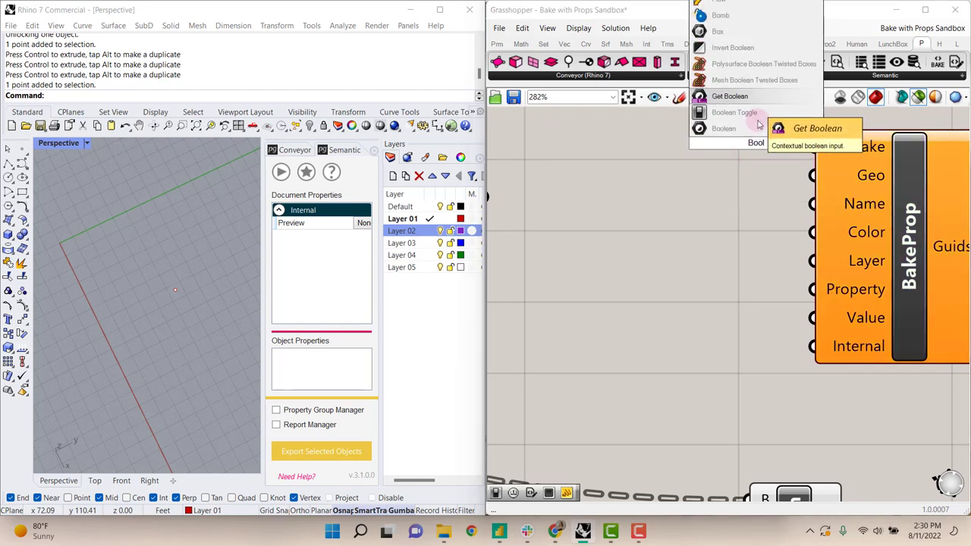
click(734, 112)
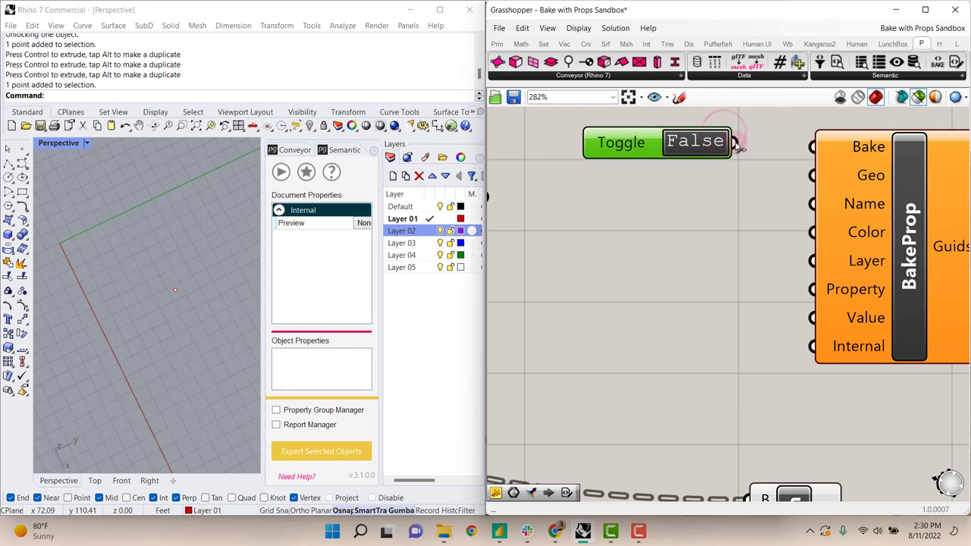
drag(735, 144, 812, 149)
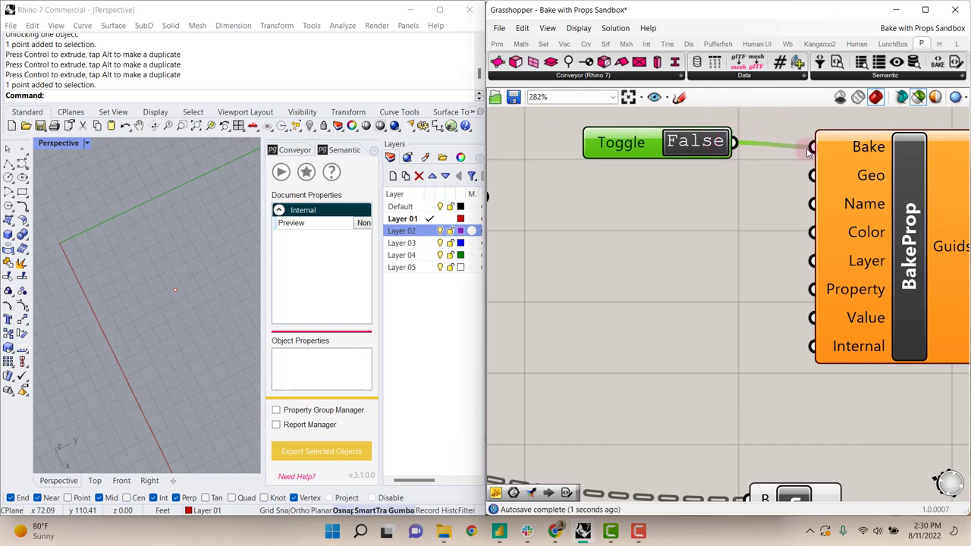
- Feed the Brep parameter to Geo and the 'Sphere' panel to the Name input
scroll(down, 3)
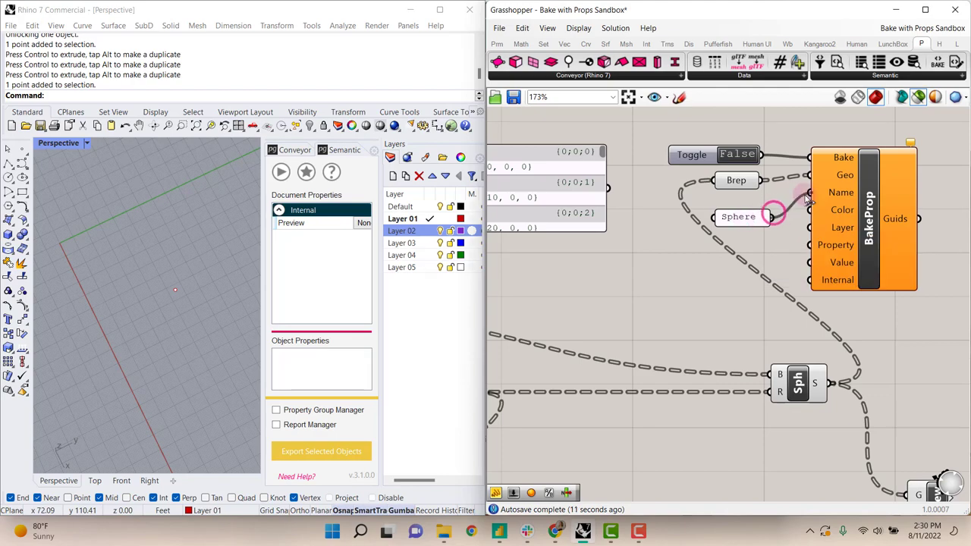
click(731, 207)
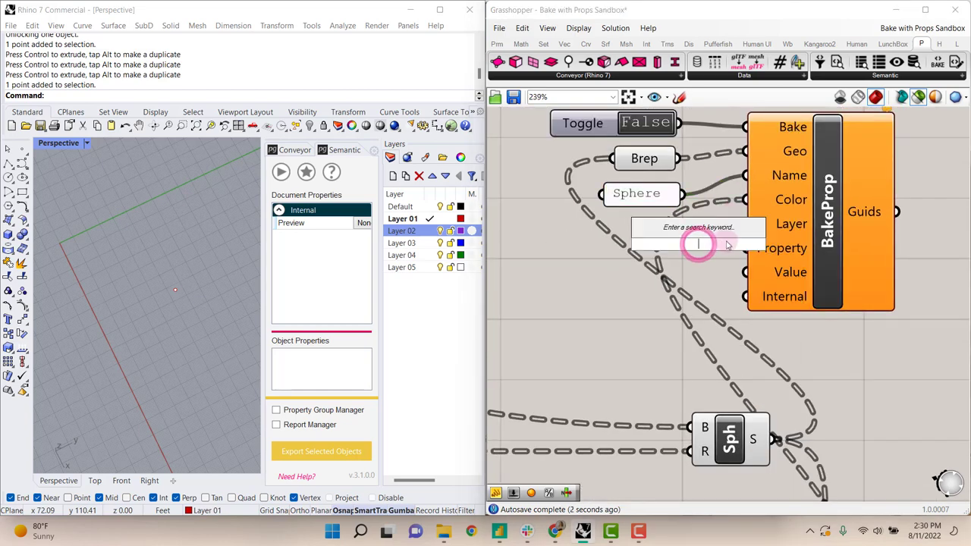
mouse_move(792, 223)
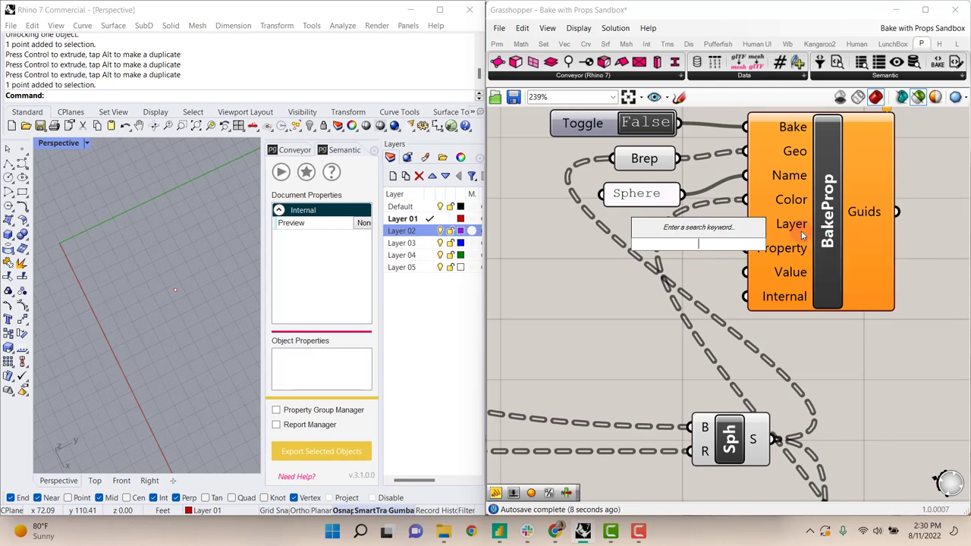
- Wire 'Layer 02' and 'Distance' panels to Layer and Property, then add another panel reading 1
text(L)
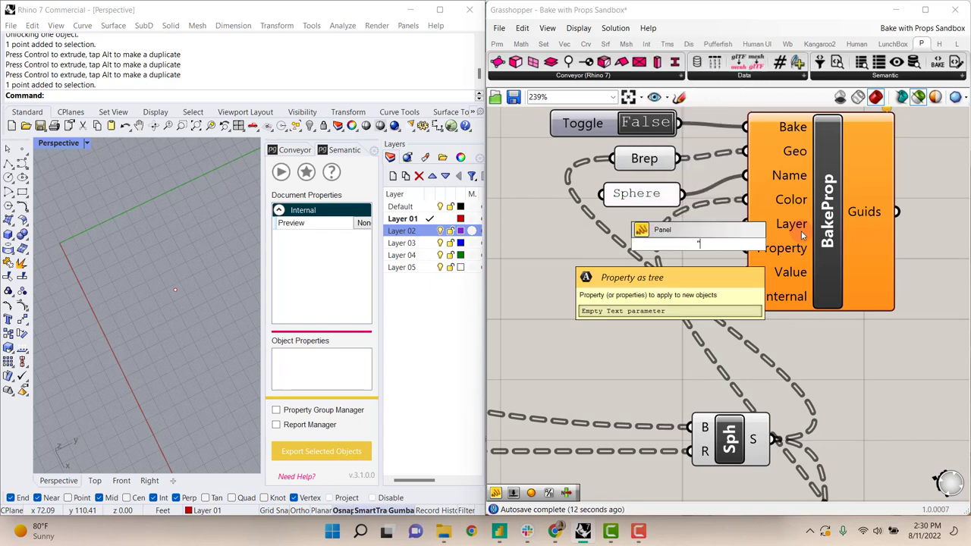
text(Layer 02)
text(Distance)
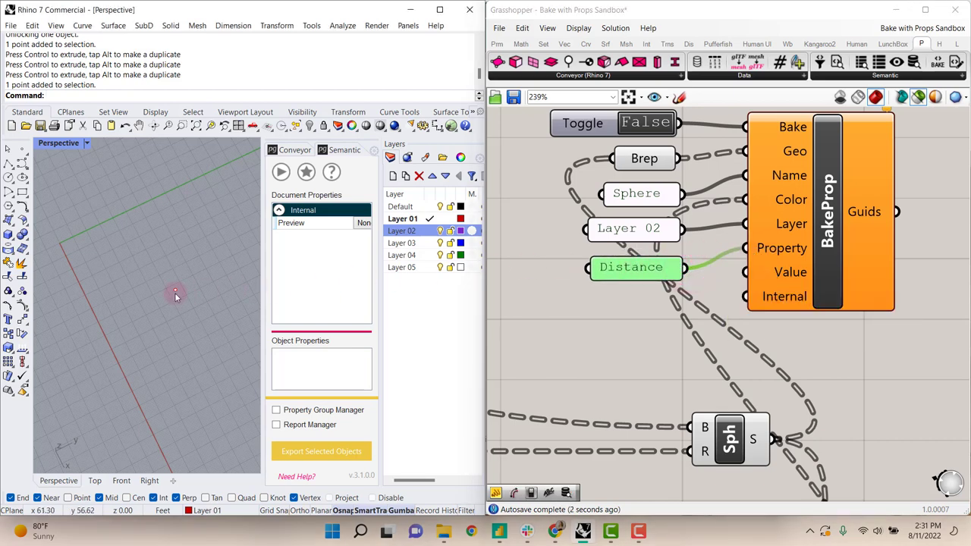
mouse_move(200, 296)
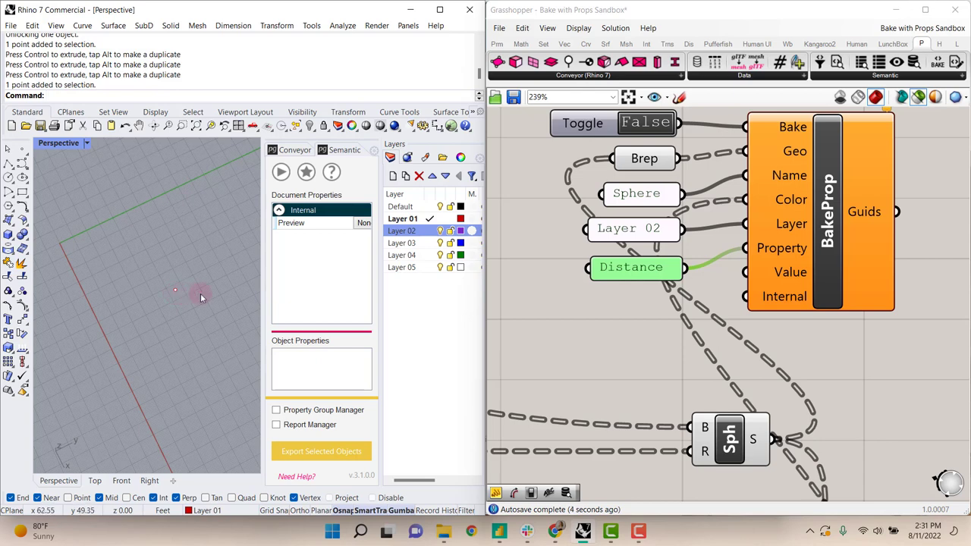
double_click(632, 267)
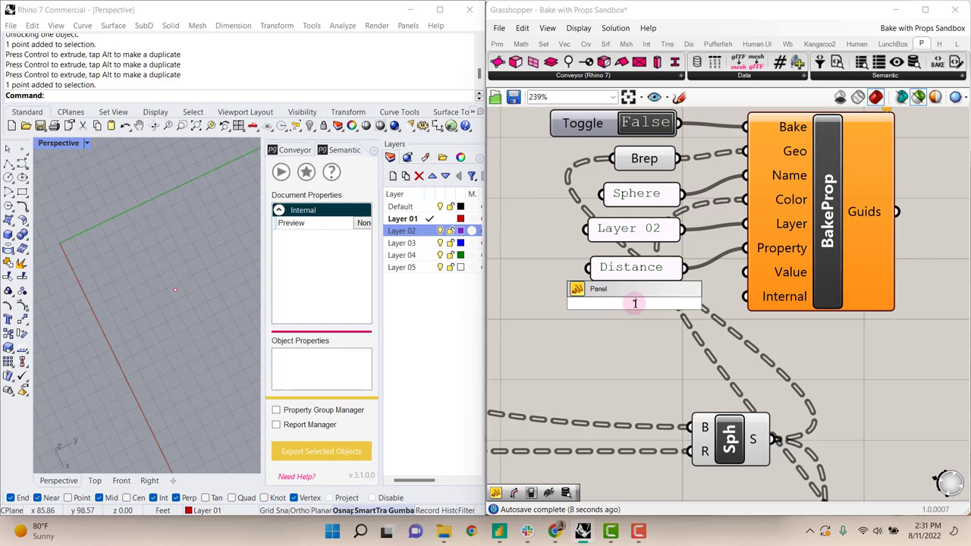
- Place a second Boolean Toggle set to False beside the Internal input via a 'Bool' search
scroll(down, 3)
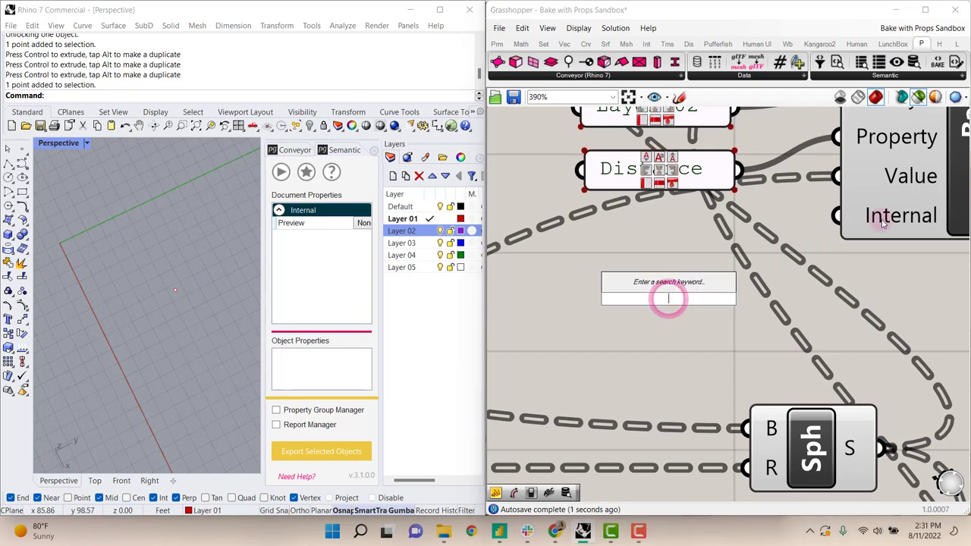
text(B)
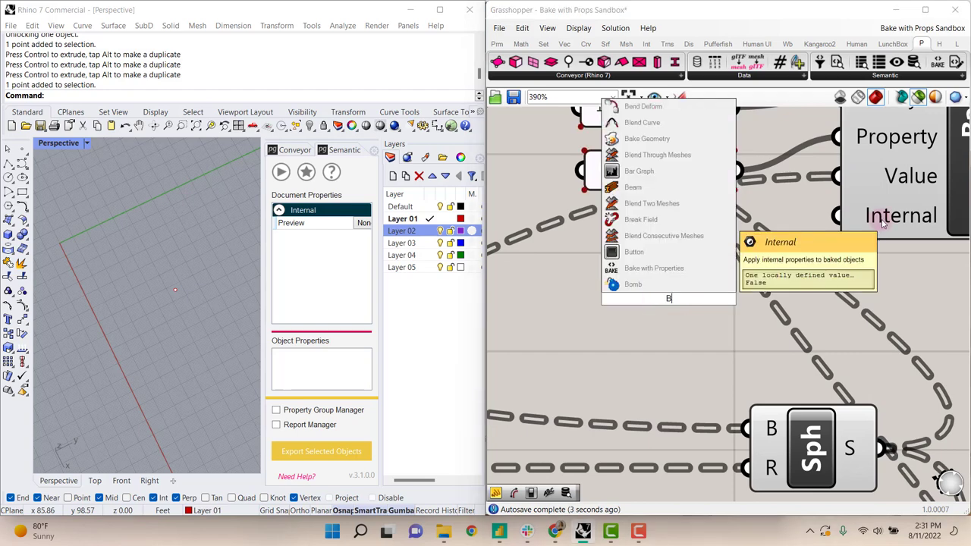
text(ool)
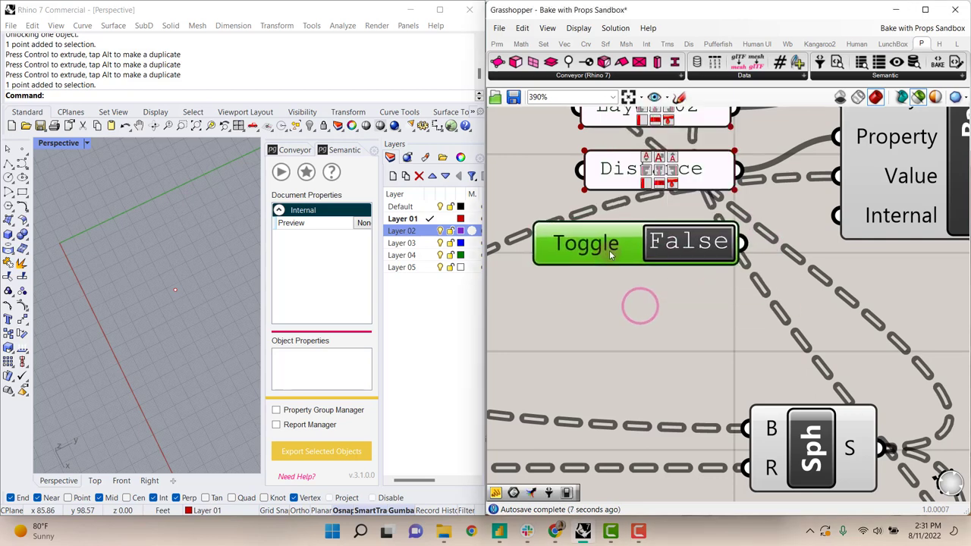
mouse_move(664, 264)
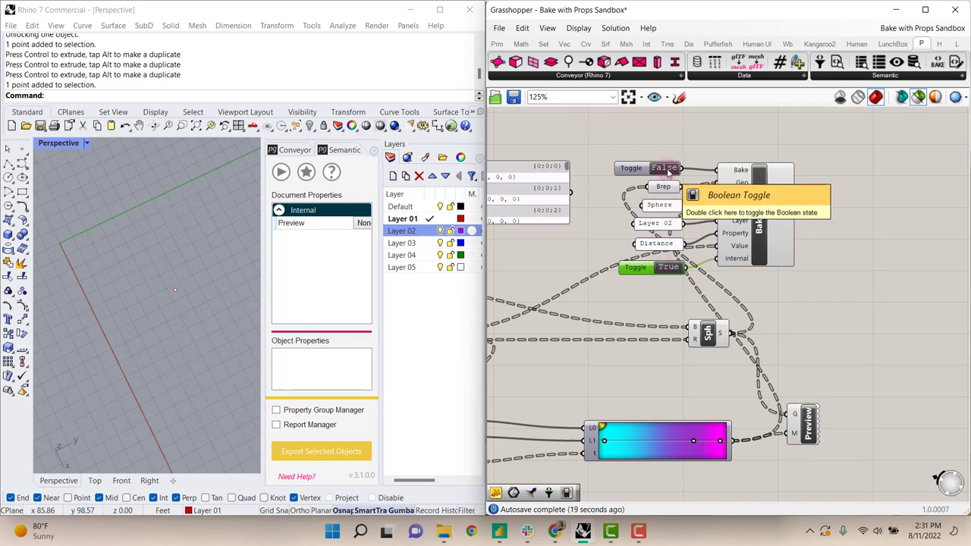
- Switch Bake to True and view the baked gradient spheres shaded in the Perspective viewport
double_click(664, 167)
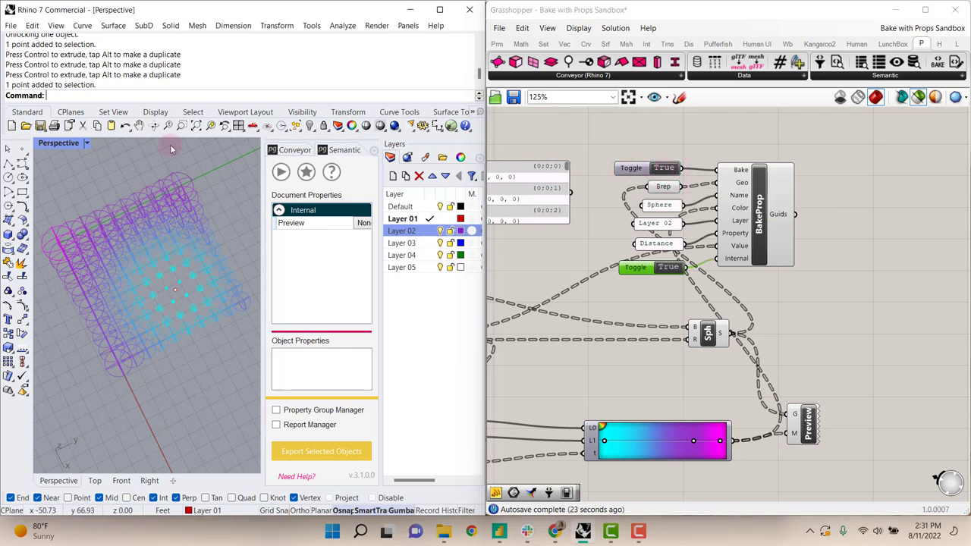
click(121, 113)
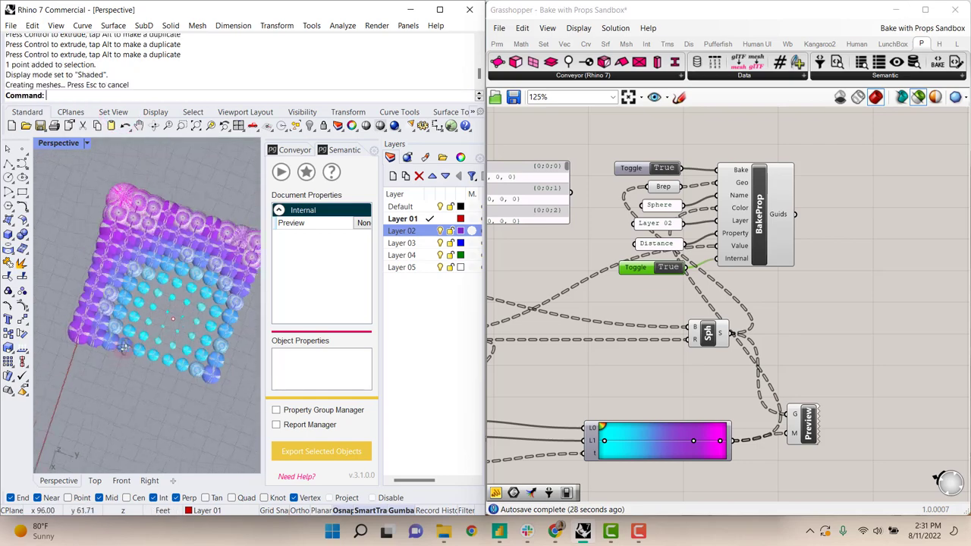
scroll(down, 3)
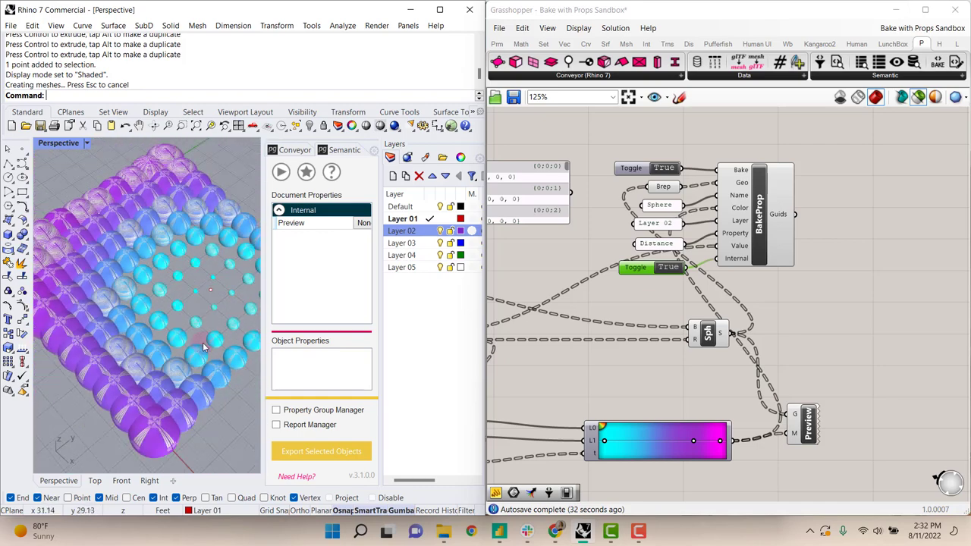
mouse_move(204, 341)
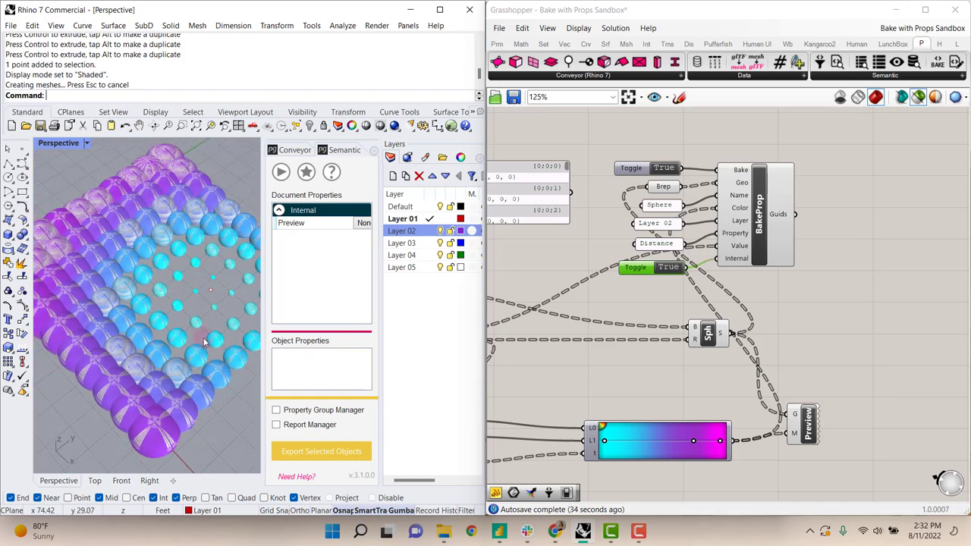
- Select a baked sphere to read its Layer 02, name Sphere and Distance from Center 20.3
click(211, 251)
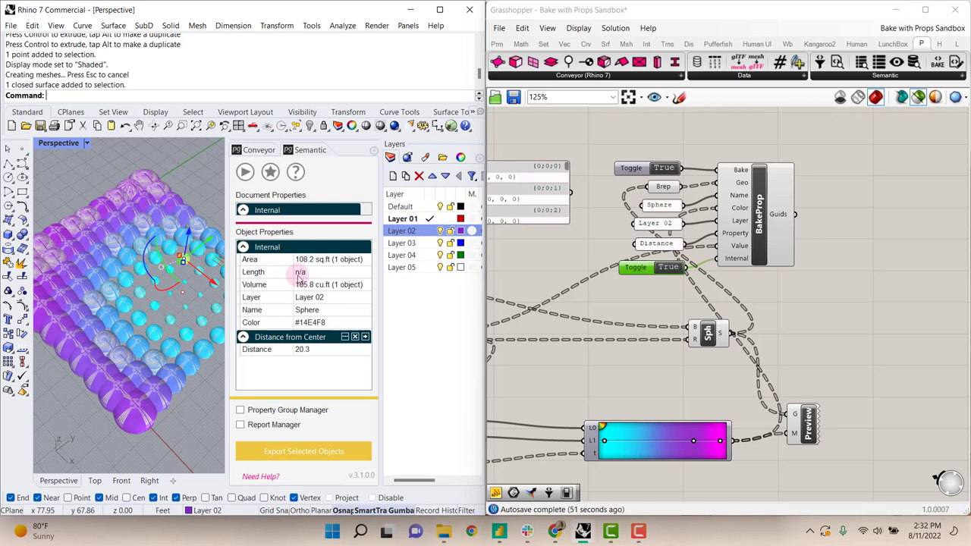
mouse_move(416, 319)
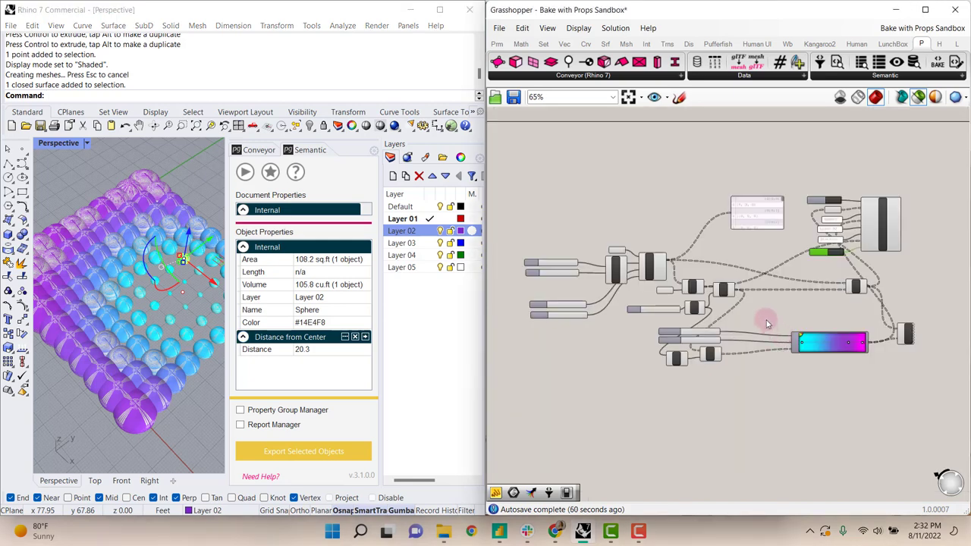
mouse_move(695, 252)
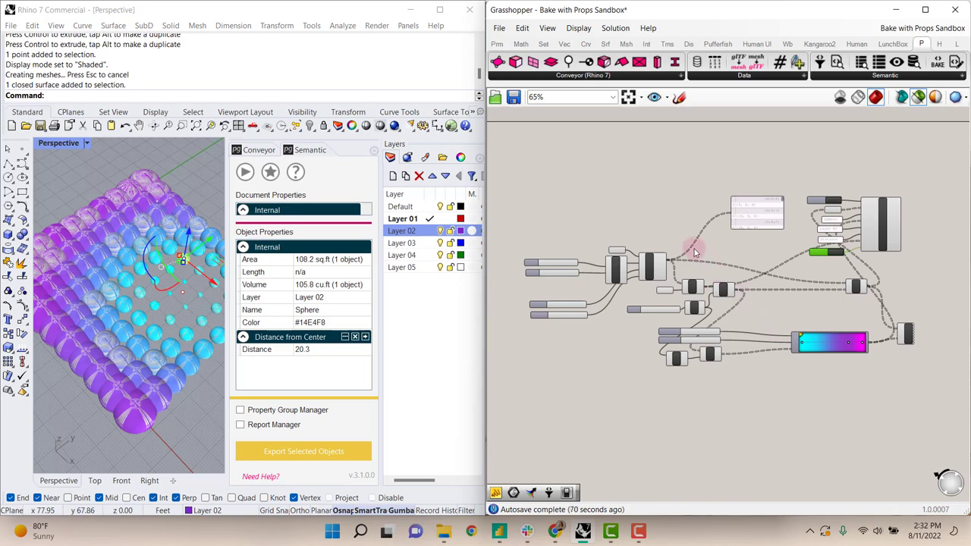